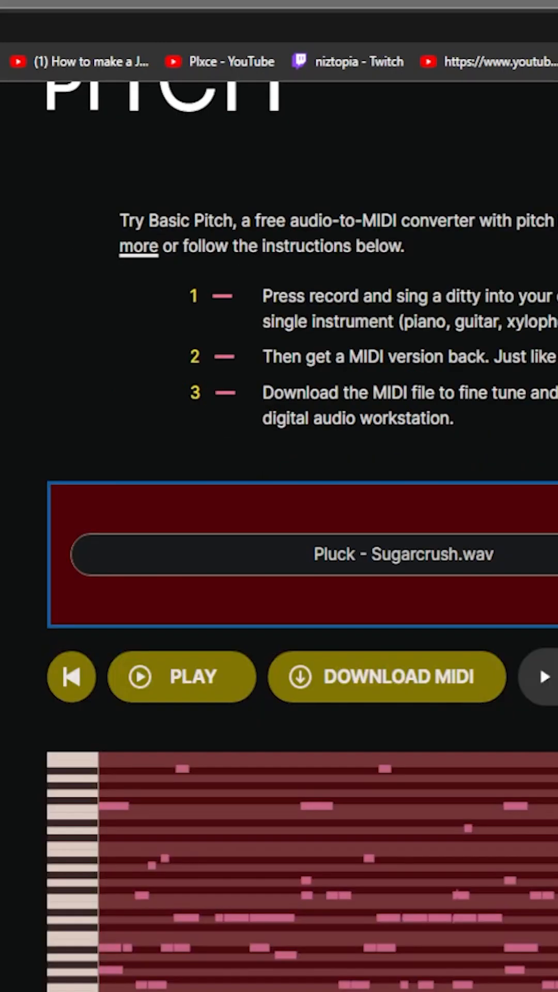
Place the basic_pitch_transcription (2) MIDI pattern in the playlist above the Pluck - Sugarcrush clip.
scroll(down, 3)
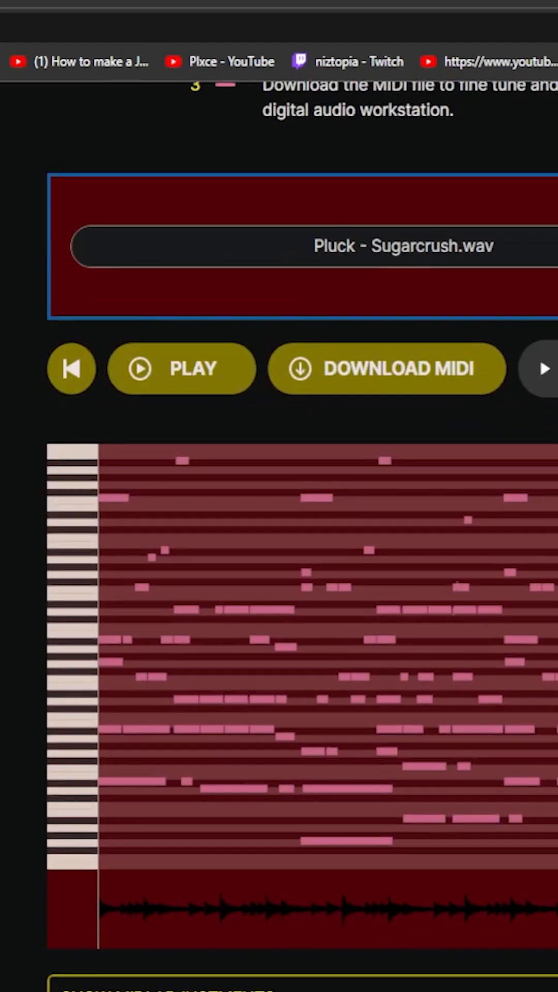
scroll(down, 3)
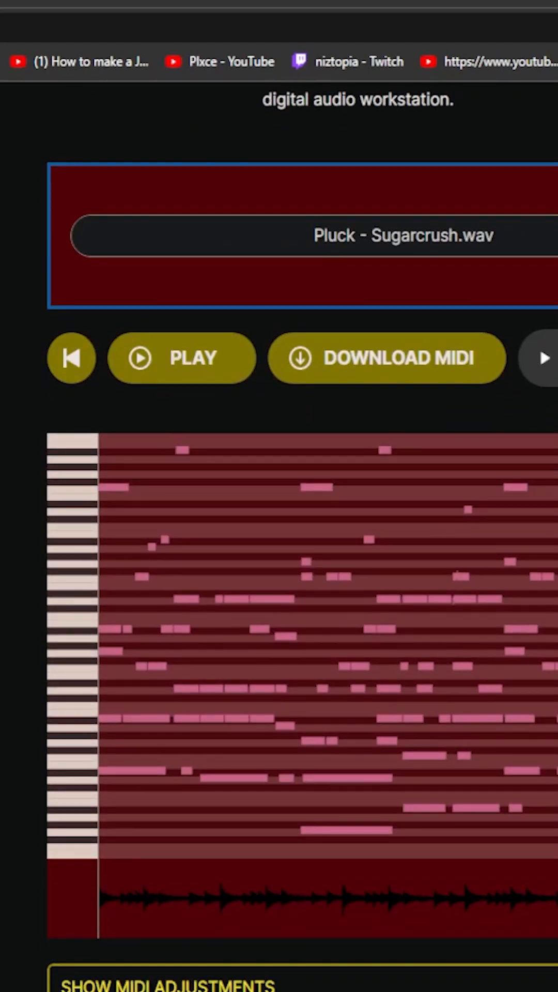
scroll(down, 3)
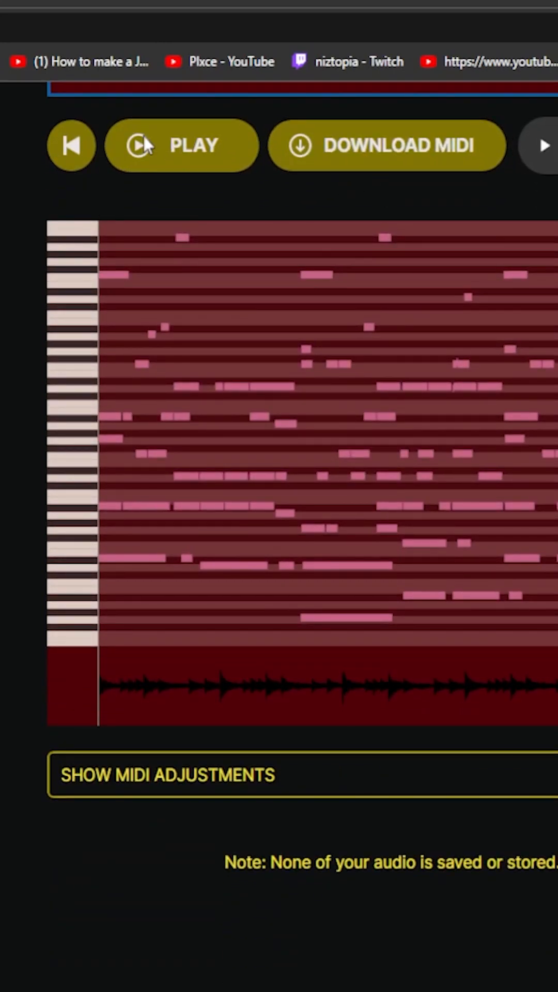
click(181, 146)
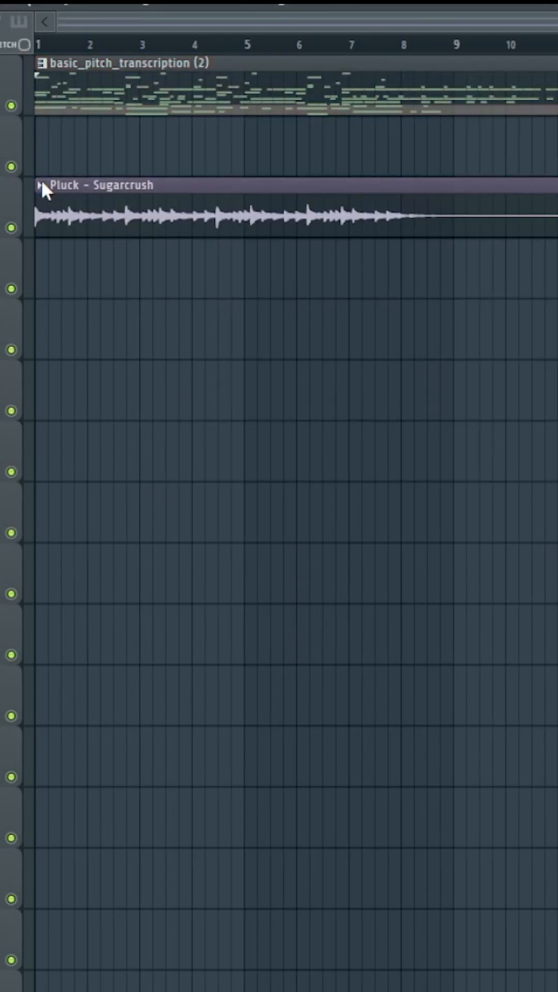
mouse_move(338, 284)
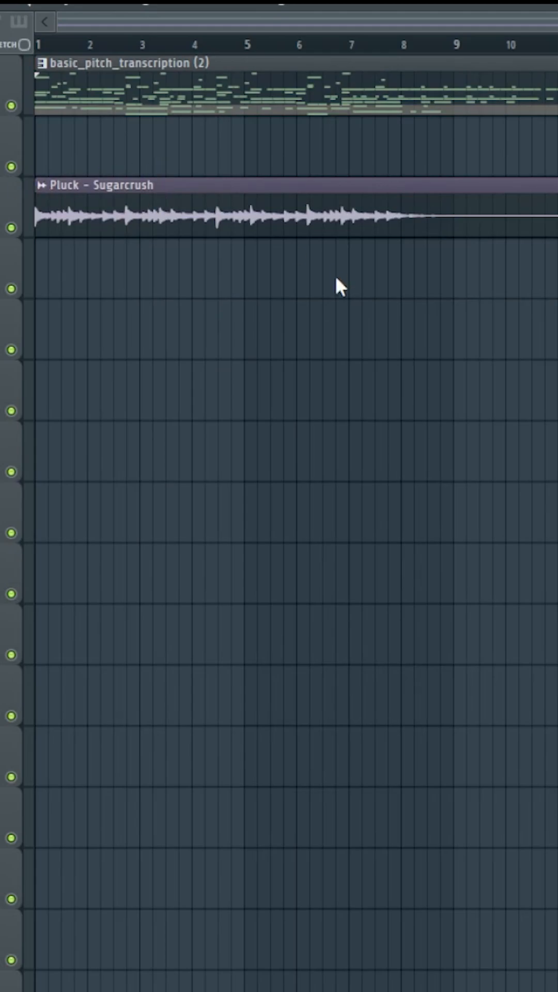
mouse_move(51, 192)
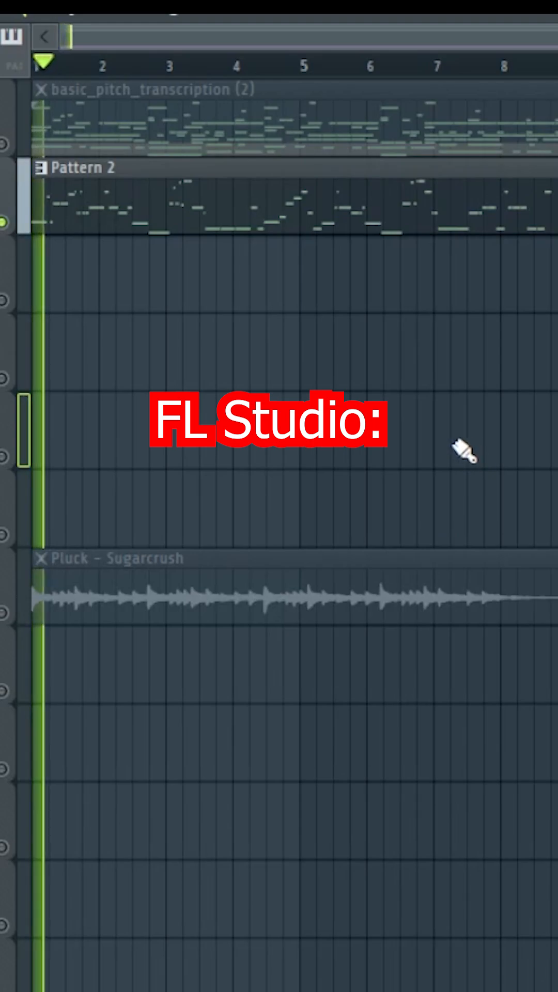
Start playback to compare Pattern 2 with the Basic Pitch pattern and Pluck audio.
click(146, 63)
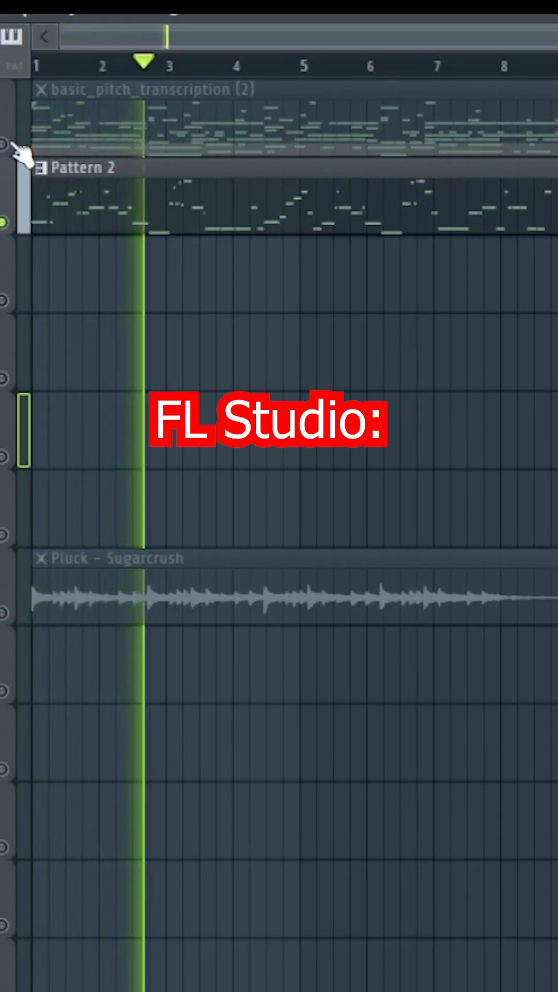